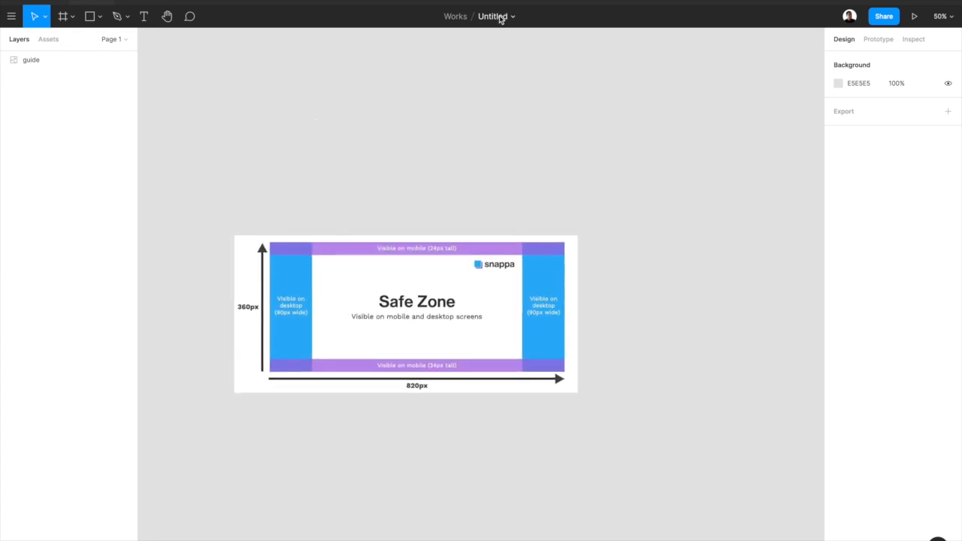
# - Name the file 'Facebook P…', draw an 820×360 frame and rename it starting with 'fb'
pyautogui.write('Facebook P')
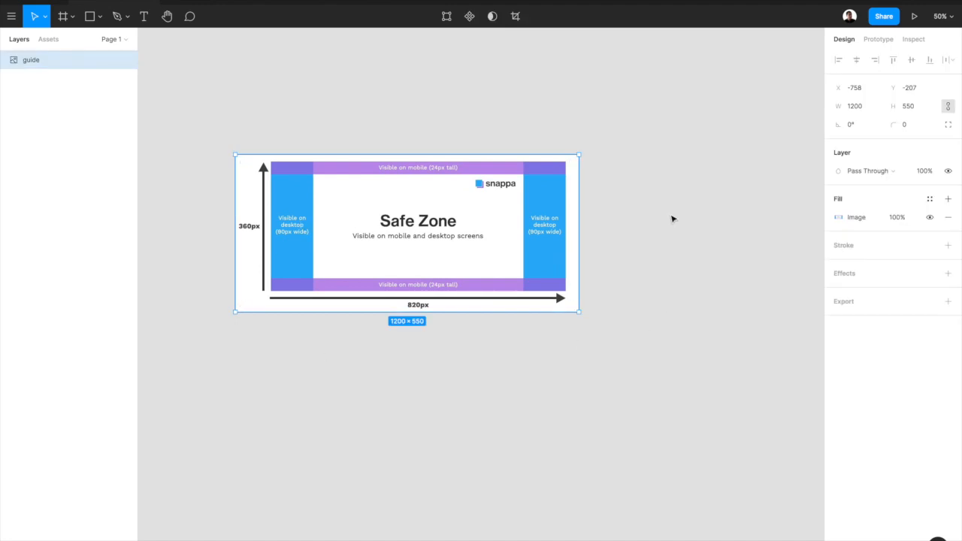
pyautogui.click(63, 15)
pyautogui.write('32')
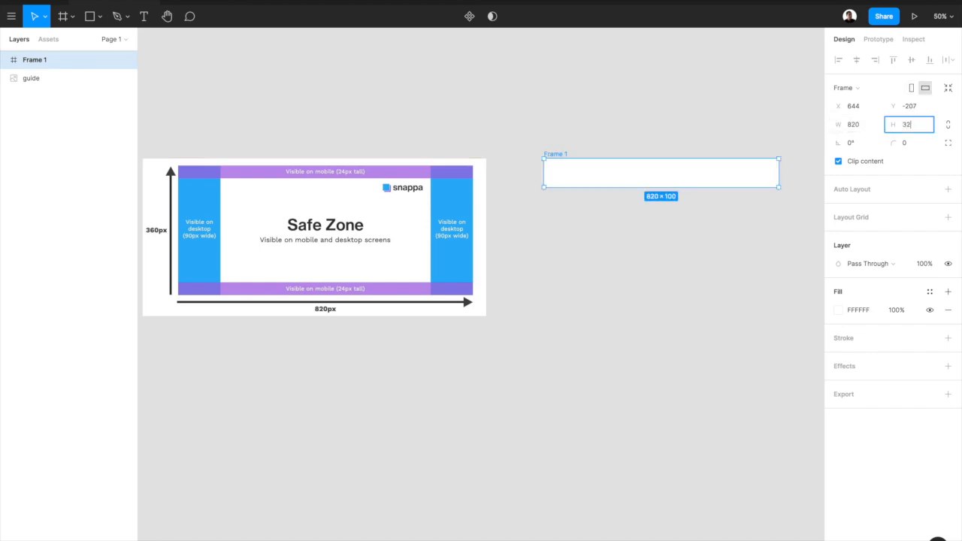
pyautogui.write('360')
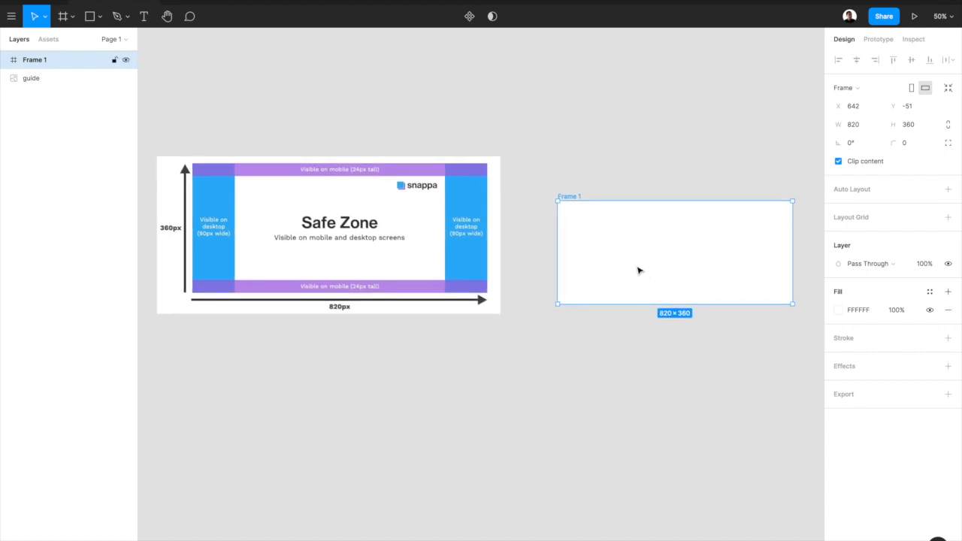
pyautogui.doubleClick(35, 60)
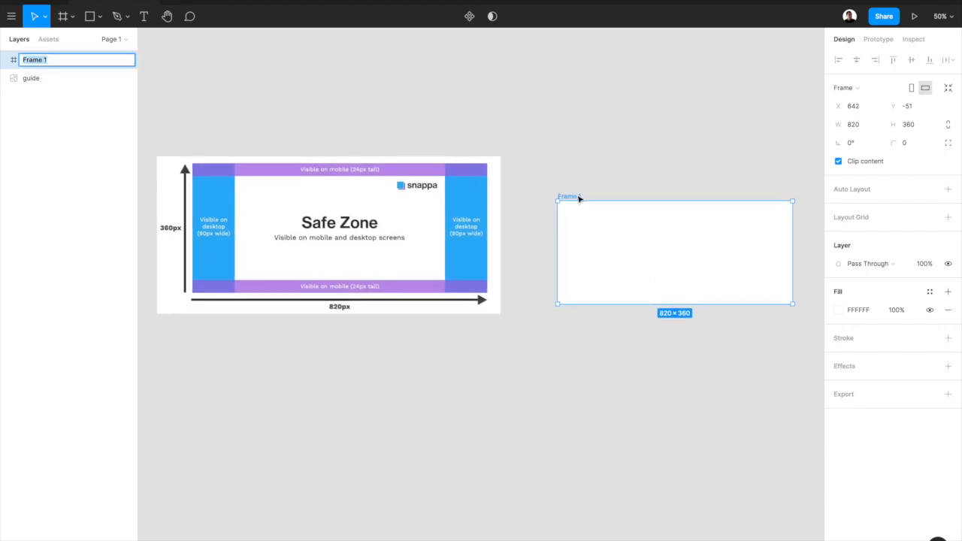
pyautogui.write('fb page banner')
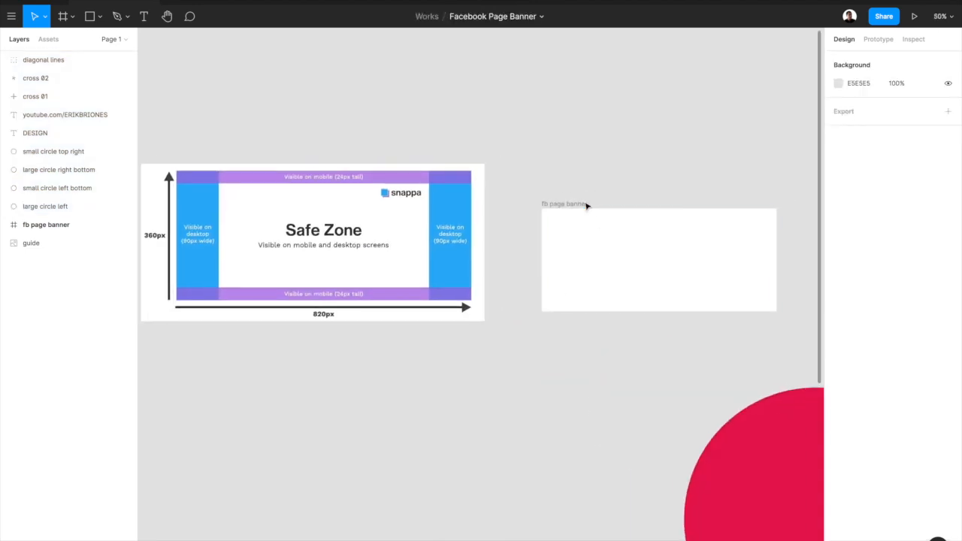
# - Paste the copied banner elements—navy background, circle, DESIGN text—onto the canvas
pyautogui.click(659, 259)
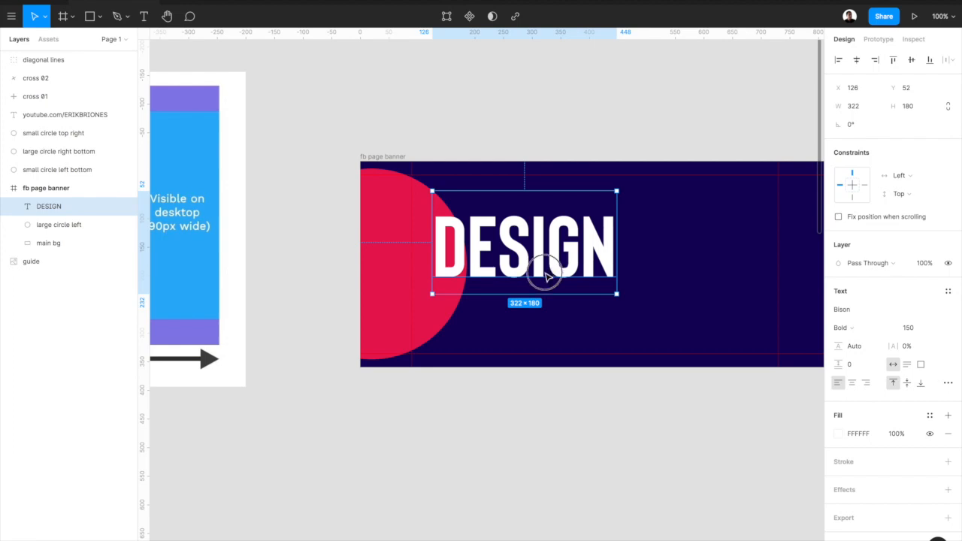
# - Shift the white DESIGN text left inside the banner, then duplicate it as TOOLS
pyautogui.moveTo(616, 293); pyautogui.dragTo(579, 293)
pyautogui.write('TOOLS')
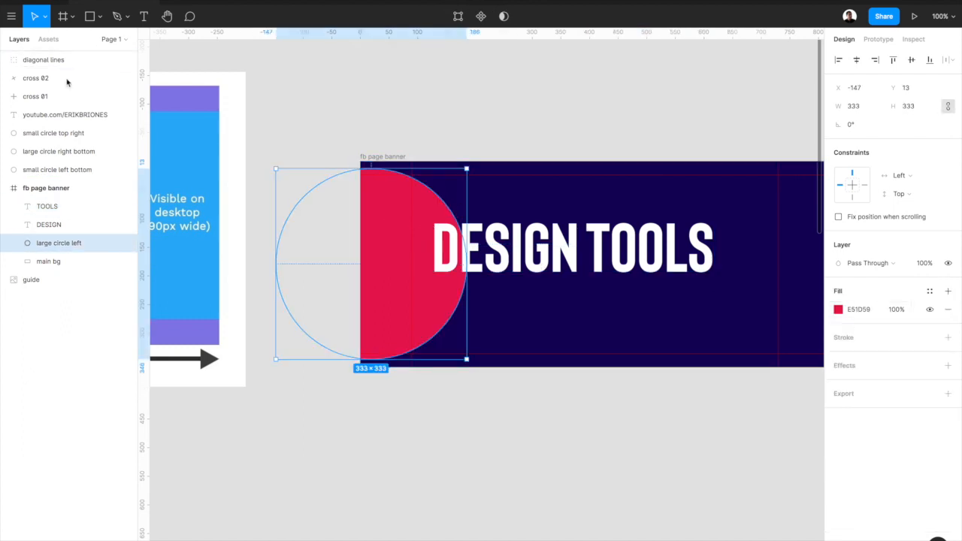
pyautogui.click(48, 39)
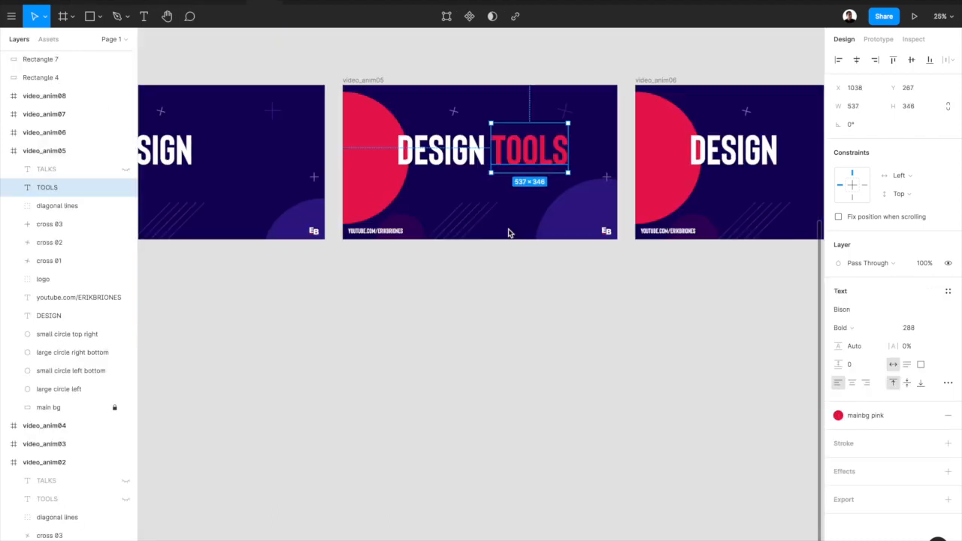
# - Bring in the pink colour style via a rectangle, colour TOOLS pink and duplicate it as TALKS below
pyautogui.click(541, 334)
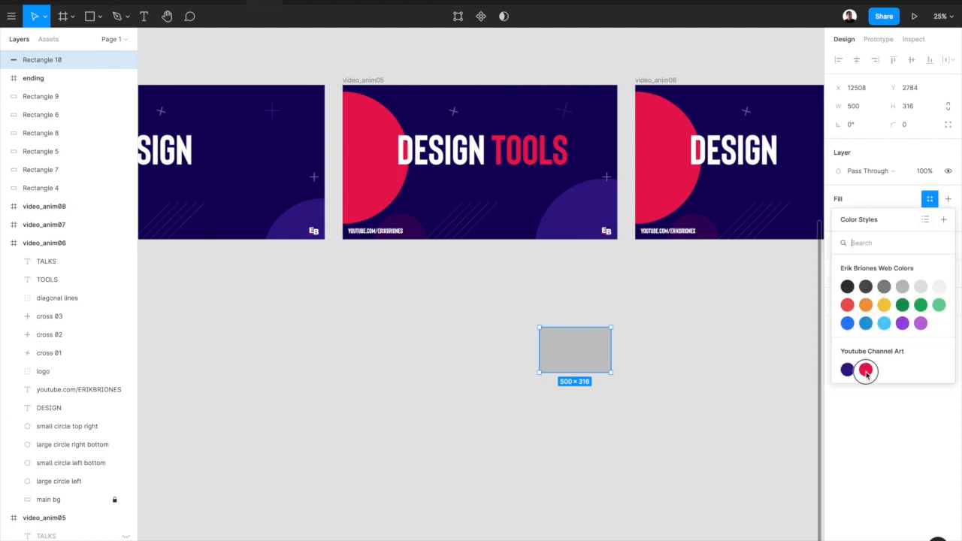
pyautogui.click(866, 370)
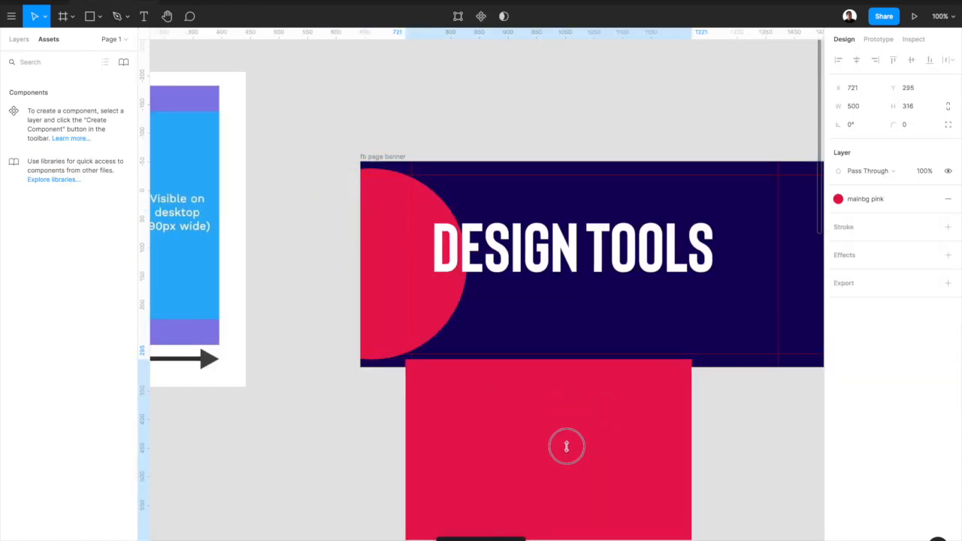
pyautogui.click(650, 247)
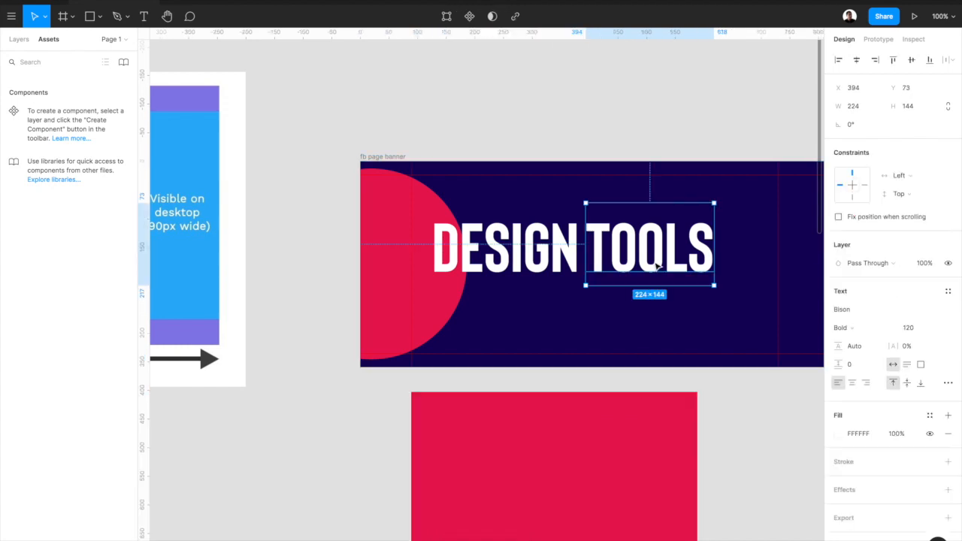
pyautogui.click(599, 280)
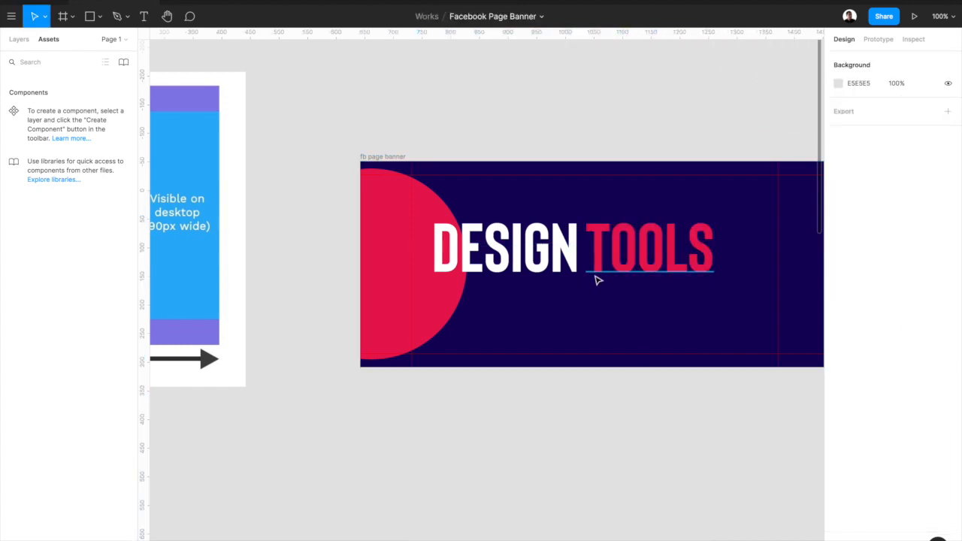
pyautogui.click(606, 298)
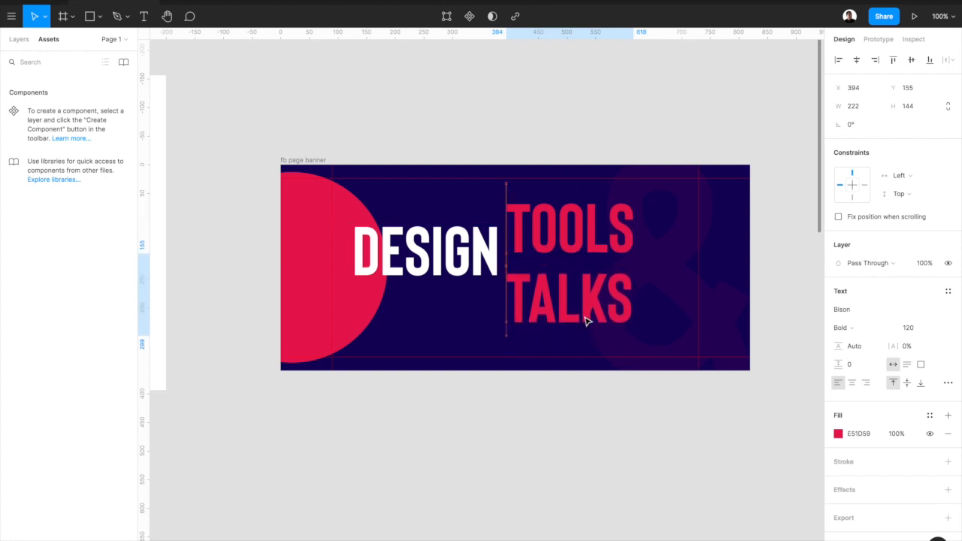
pyautogui.click(572, 293)
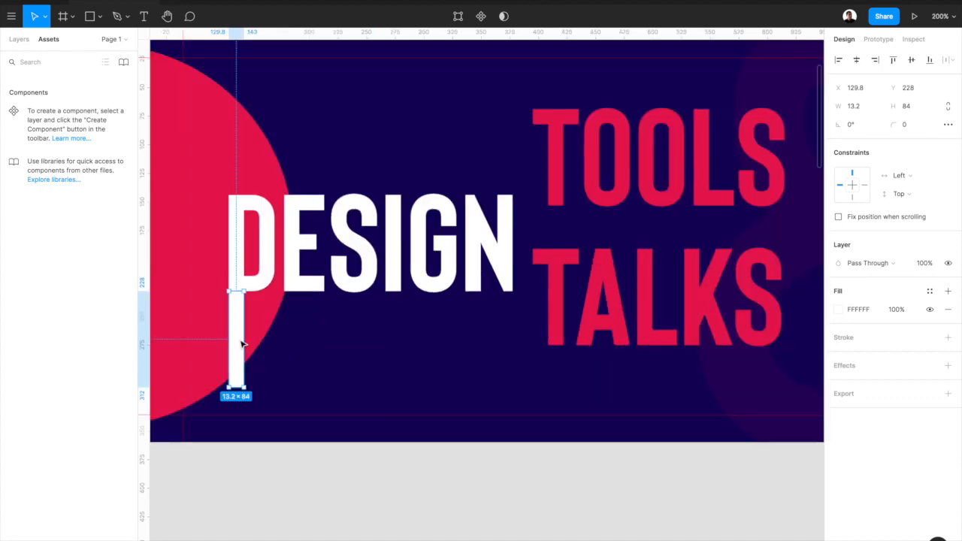
# - Shape the white bar into a plus sign under DESIGN's N and nudge TOOLS beside it
pyautogui.moveTo(234, 343); pyautogui.dragTo(476, 343)
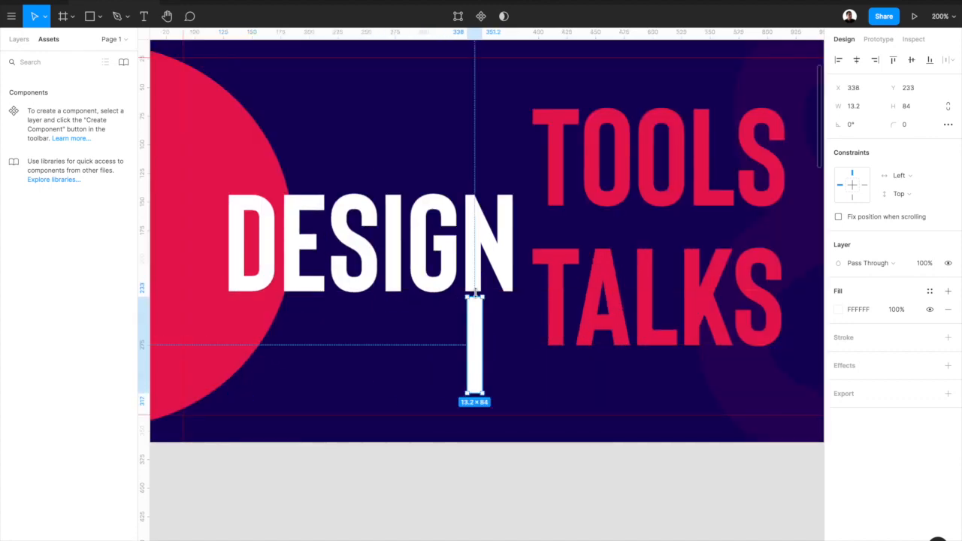
pyautogui.moveTo(475, 293); pyautogui.dragTo(475, 354)
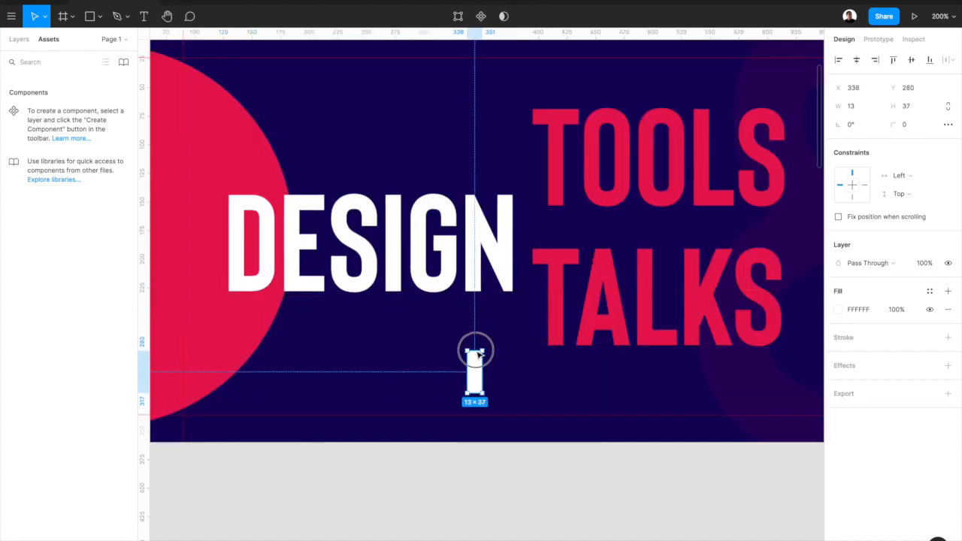
pyautogui.moveTo(475, 351); pyautogui.dragTo(514, 393)
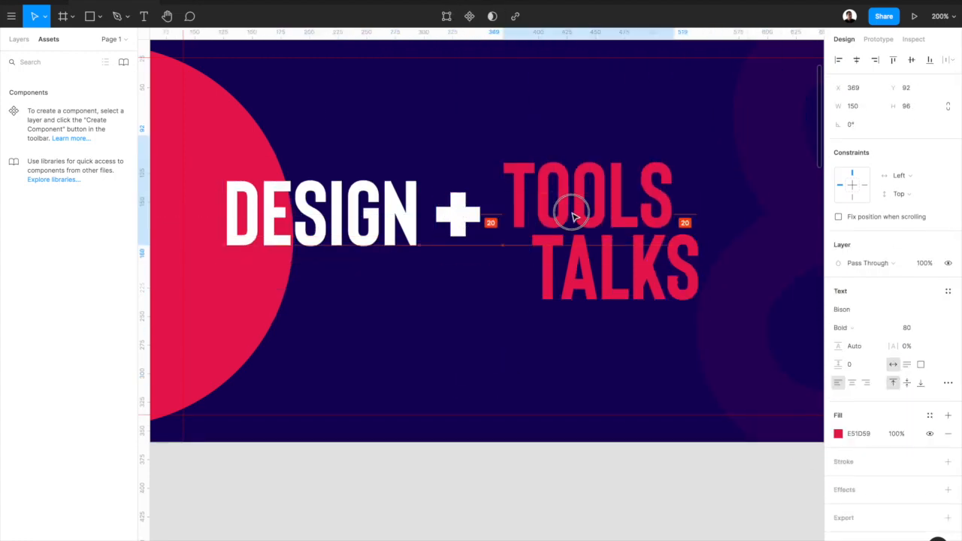
pyautogui.moveTo(572, 211); pyautogui.dragTo(541, 222)
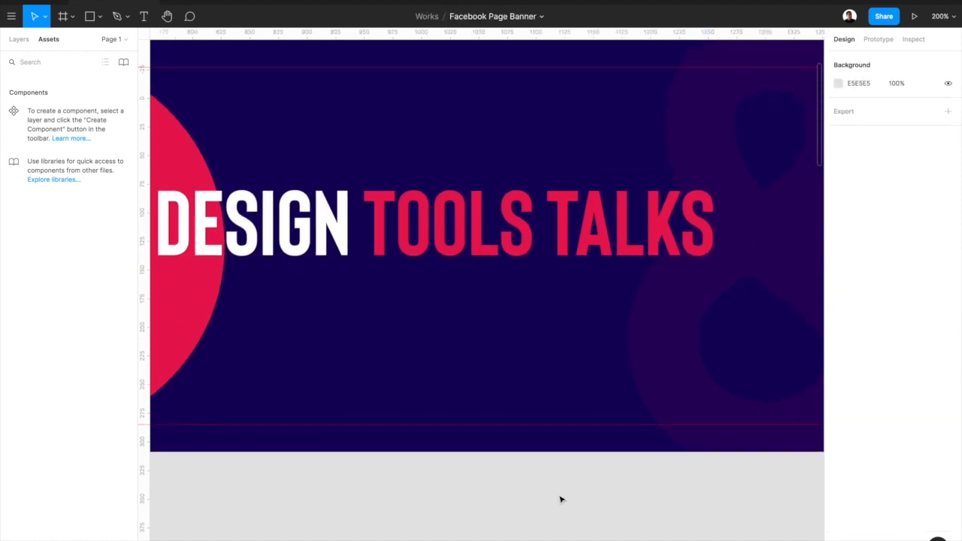
# - Insert an ampersand between TOOLS and TALKS on the title line
pyautogui.click(662, 222)
pyautogui.write('& ')
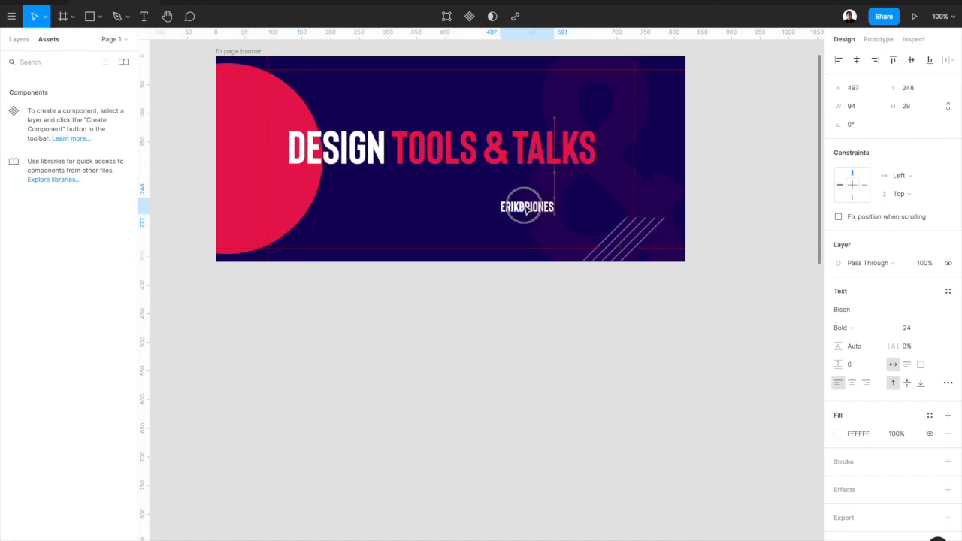
# - Reposition the large faint pink circle behind the title within the banner
pyautogui.moveTo(527, 208); pyautogui.dragTo(497, 180)
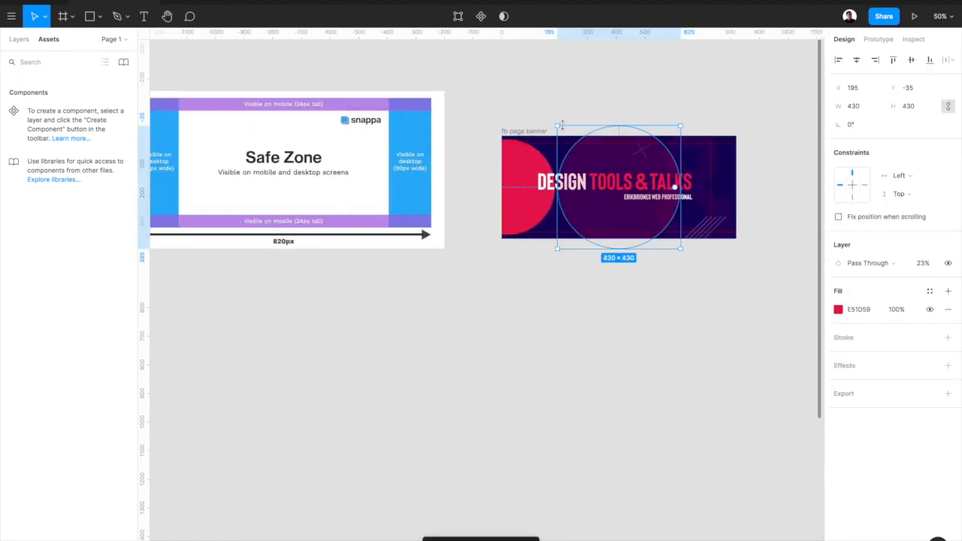
pyautogui.moveTo(680, 247); pyautogui.dragTo(665, 268)
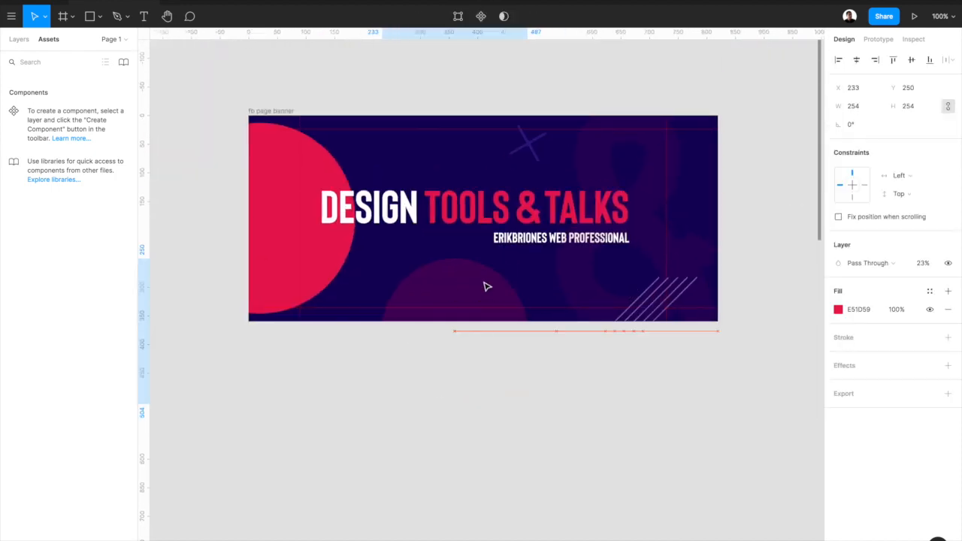
pyautogui.click(530, 147)
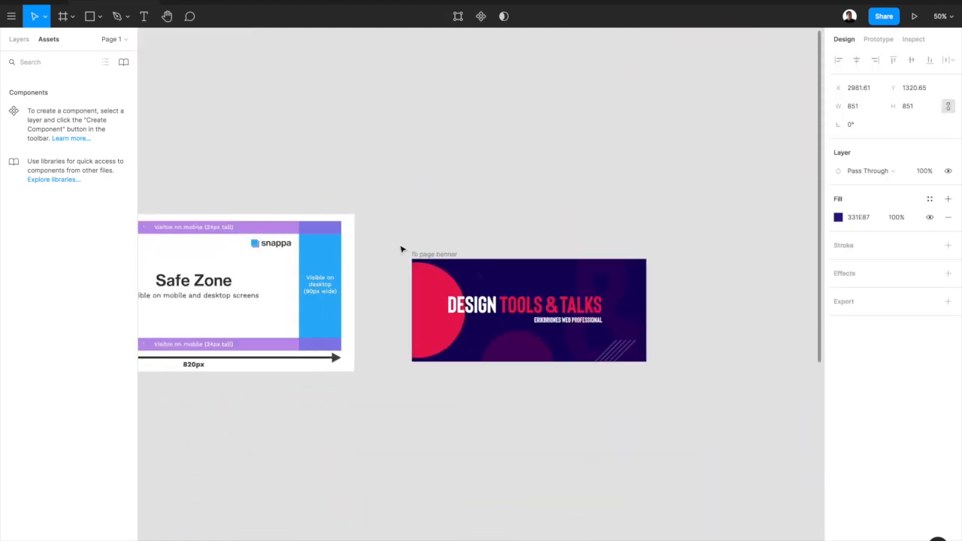
# - Send the large navy circle to the back and place it just above the background layer
pyautogui.click(526, 310)
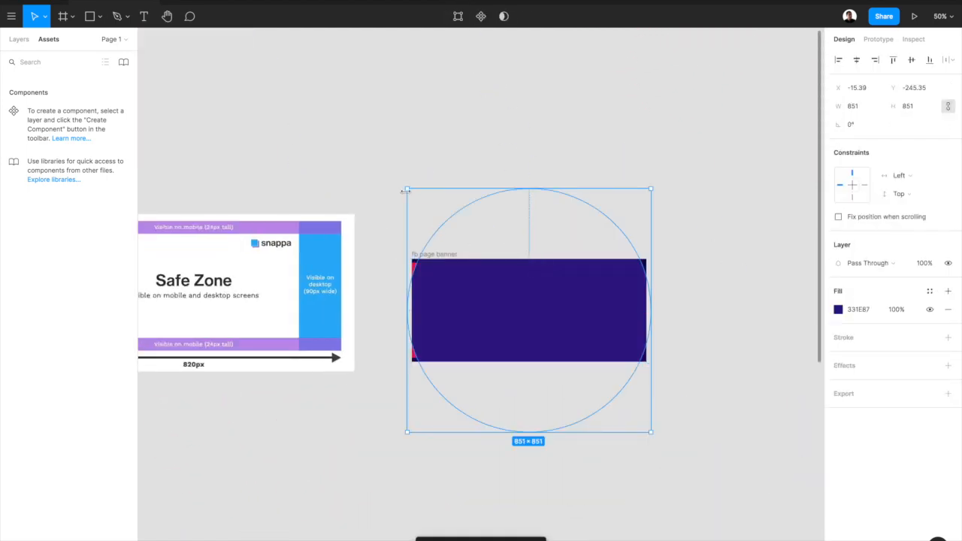
pyautogui.rightClick(527, 311)
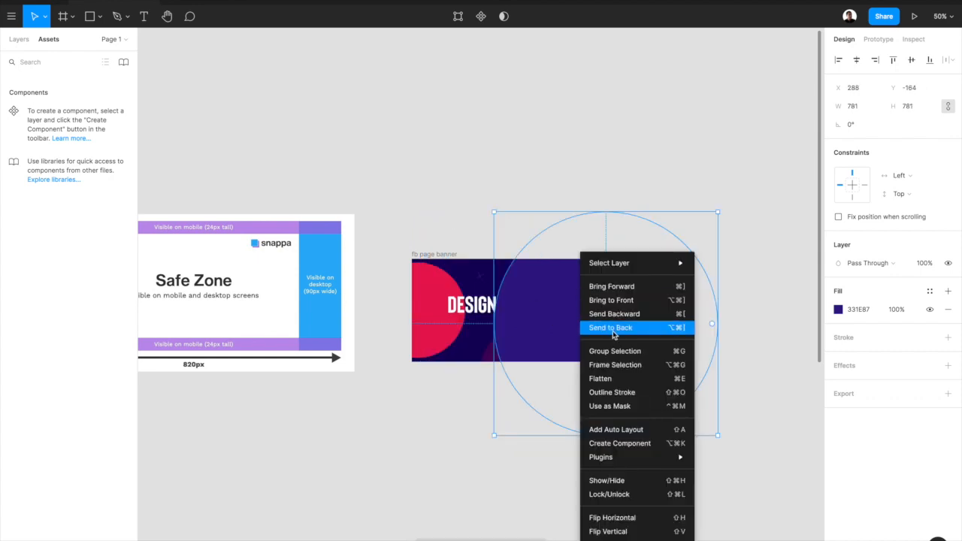
pyautogui.click(610, 328)
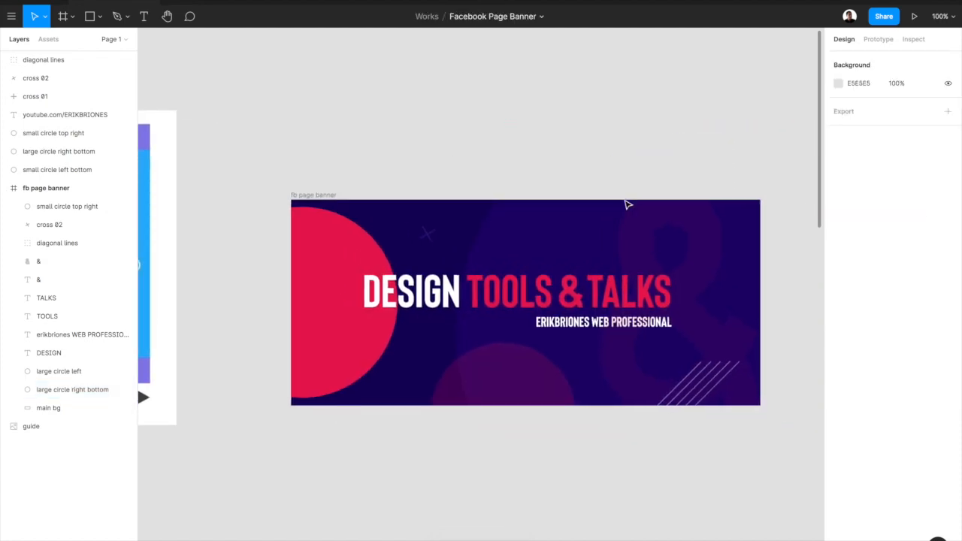
pyautogui.click(72, 390)
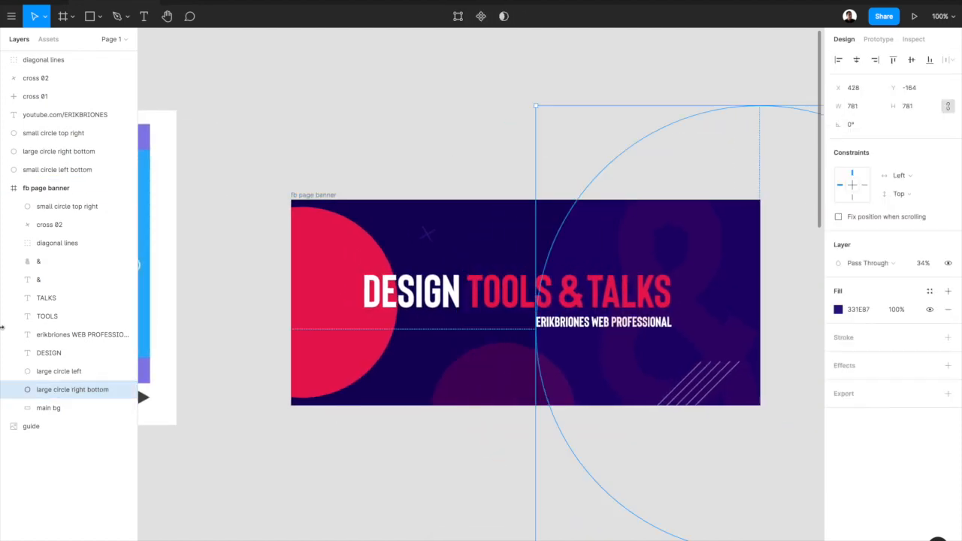
pyautogui.click(676, 252)
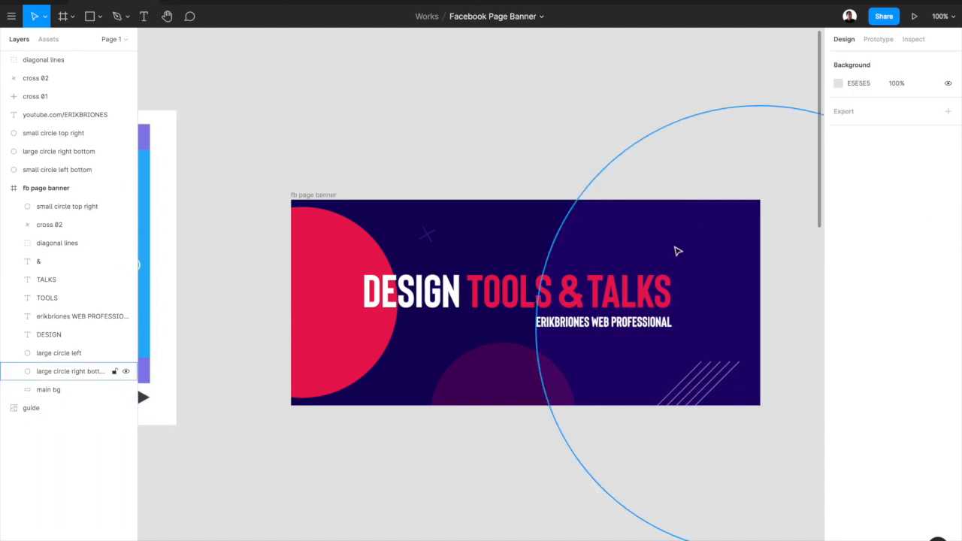
pyautogui.click(70, 370)
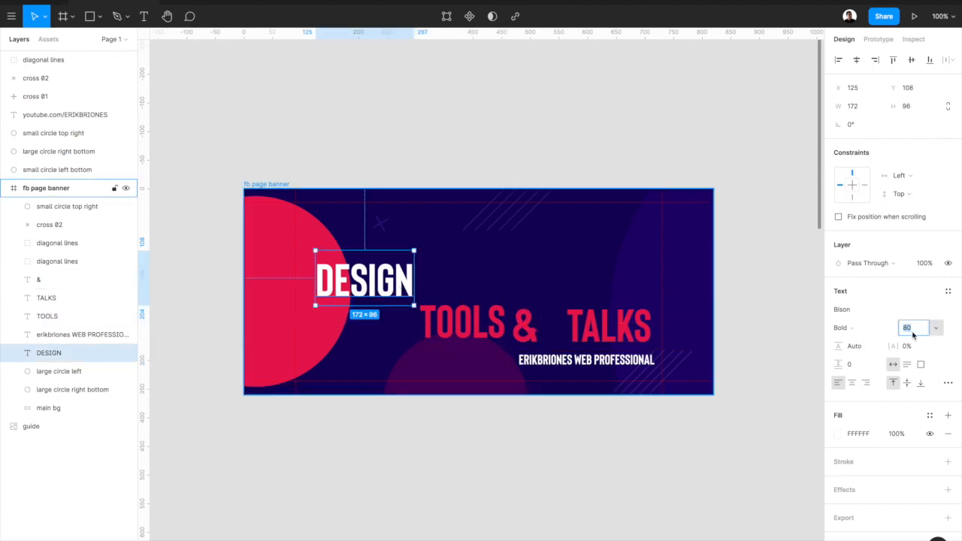
# - Give the DESIGN text a font size of 200
pyautogui.write('200')
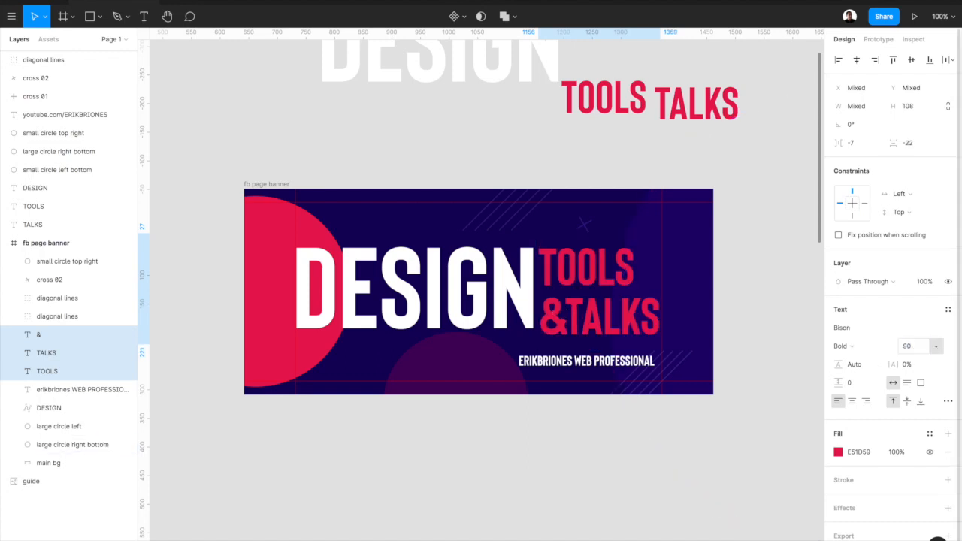
# - Align the pink TOOLS text above &TALKS beside DESIGN, then deselect
pyautogui.click(599, 315)
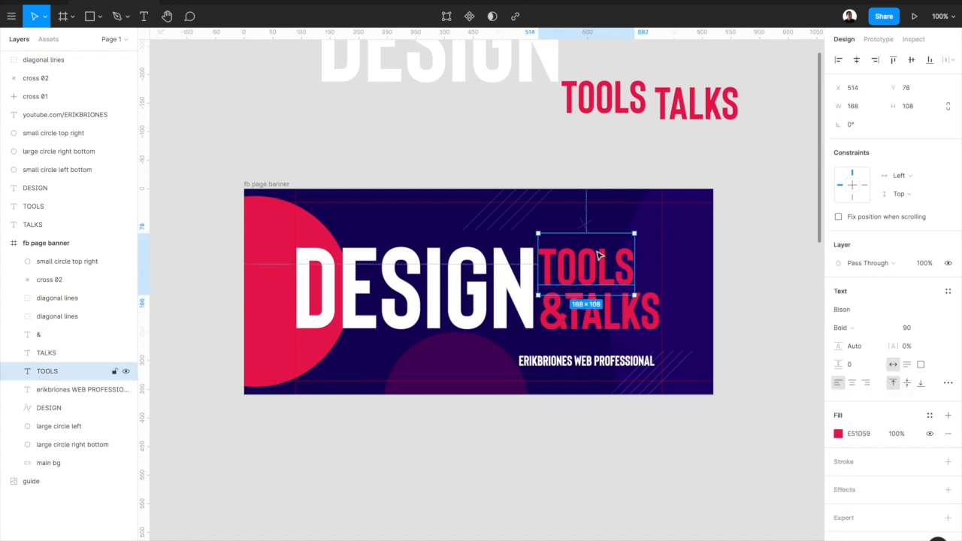
pyautogui.click(322, 460)
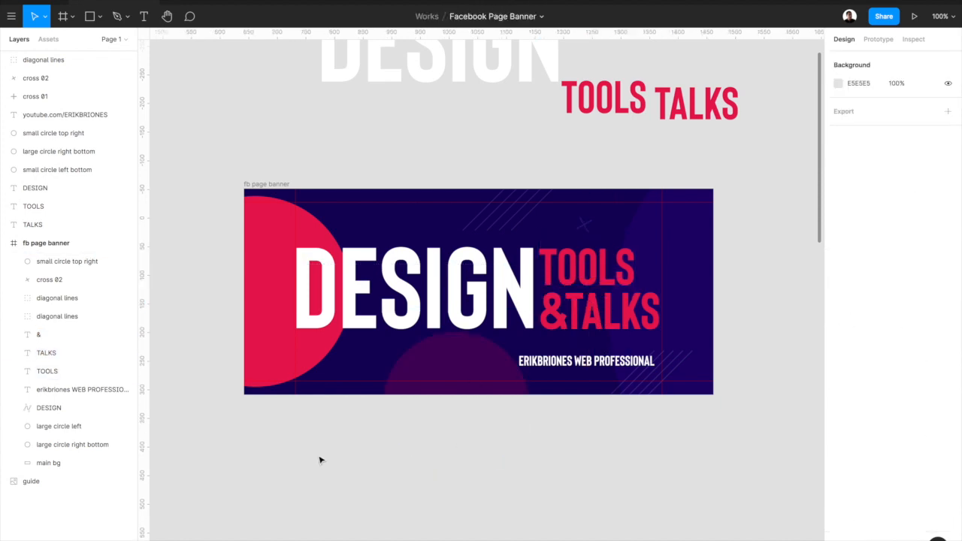
# - Add the YOUTUBE.COM/ERIKBRIONES URL at the lower left and colour it pink
pyautogui.click(587, 361)
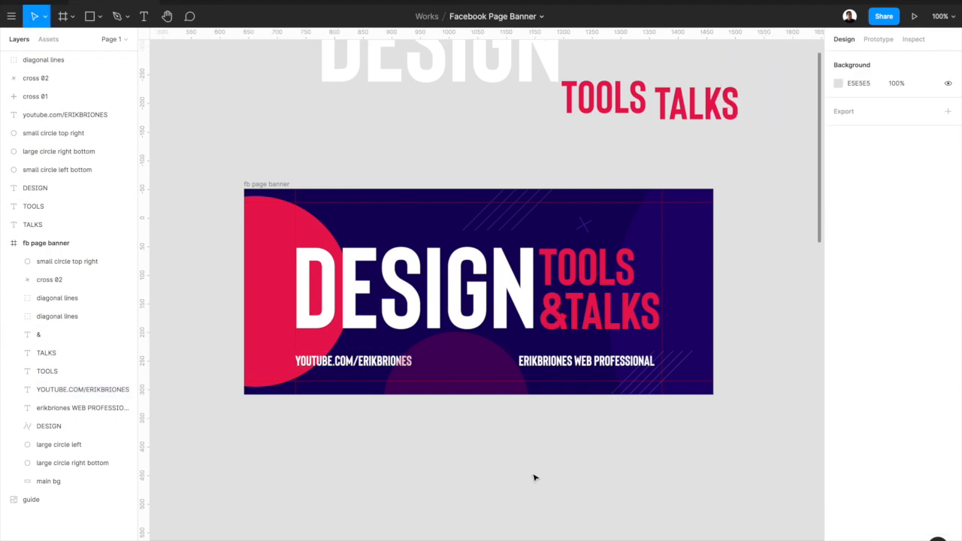
pyautogui.click(352, 361)
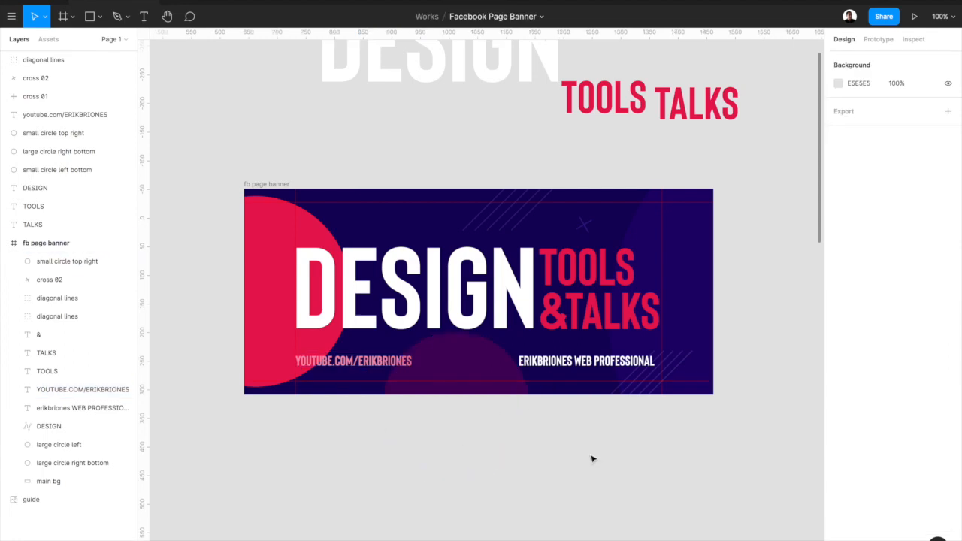
pyautogui.moveTo(289, 183)
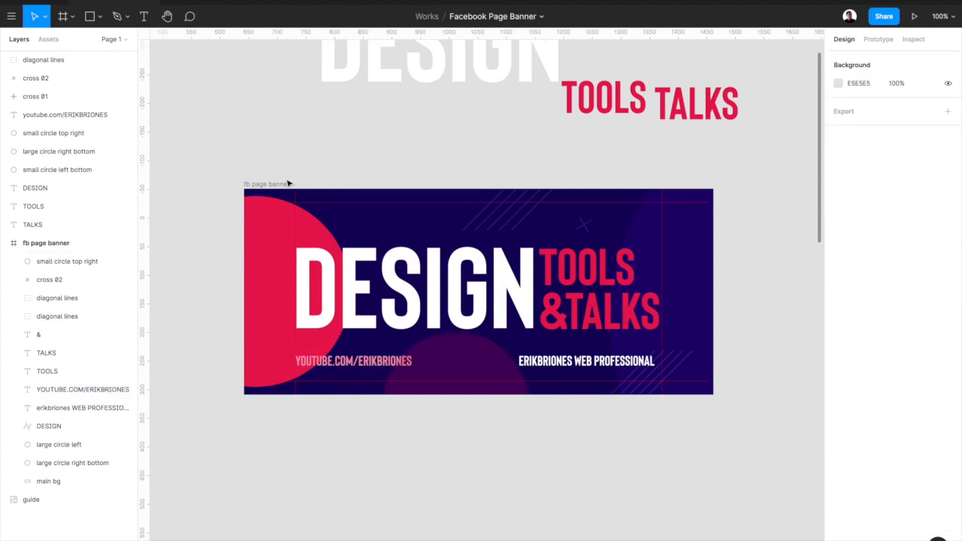
# - Duplicate DESIGN as a ThickOutline 10%-opacity backdrop and shift it left
pyautogui.click(413, 289)
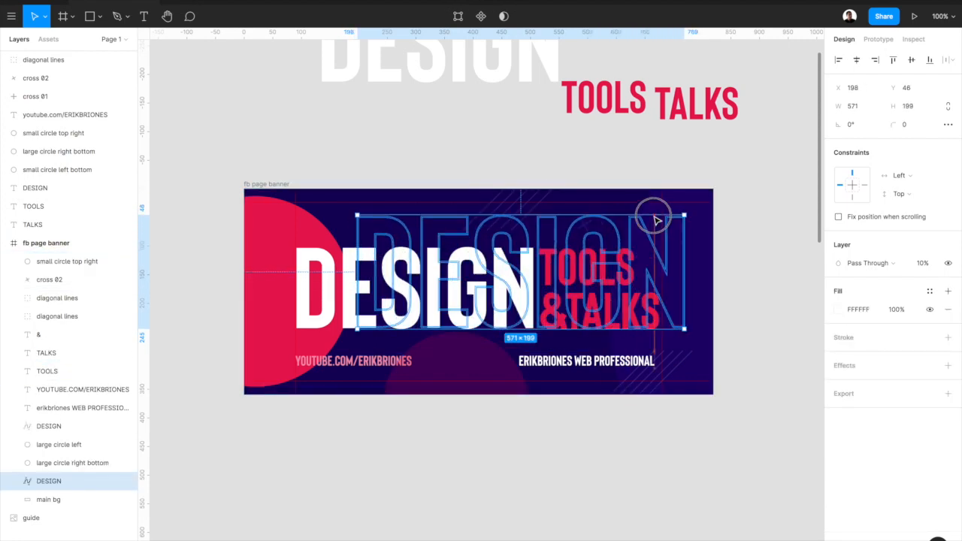
pyautogui.click(642, 474)
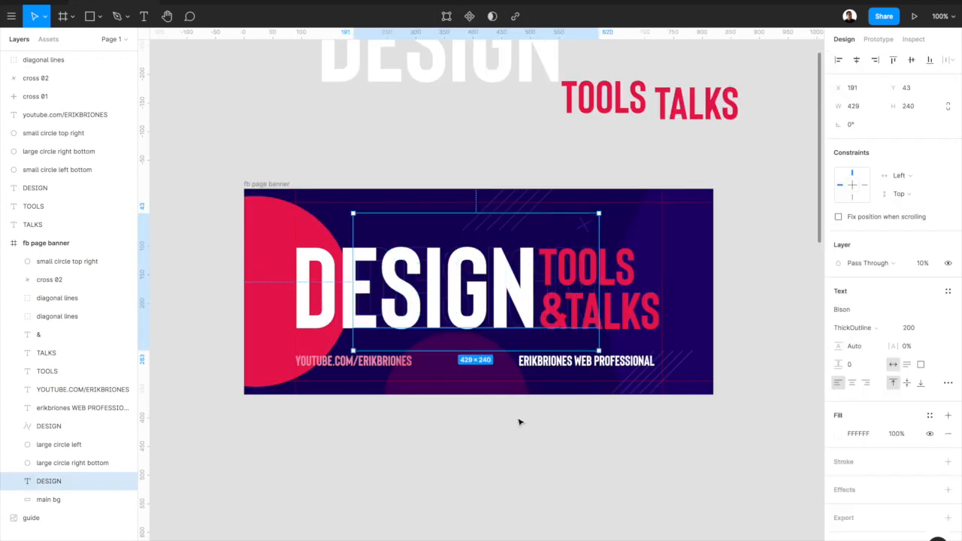
pyautogui.moveTo(475, 283); pyautogui.dragTo(421, 283)
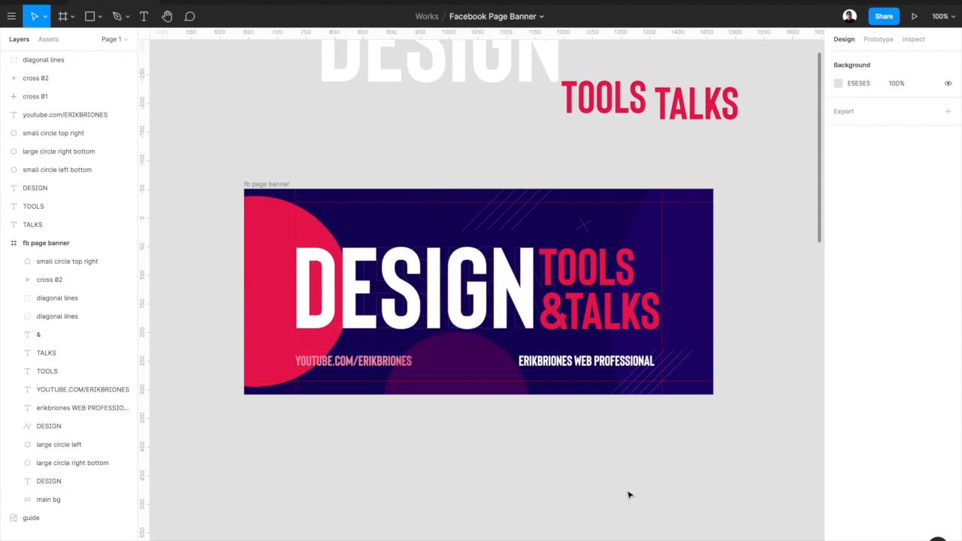
# - Move the outline DESIGN layer down just above the main background layer
pyautogui.click(48, 481)
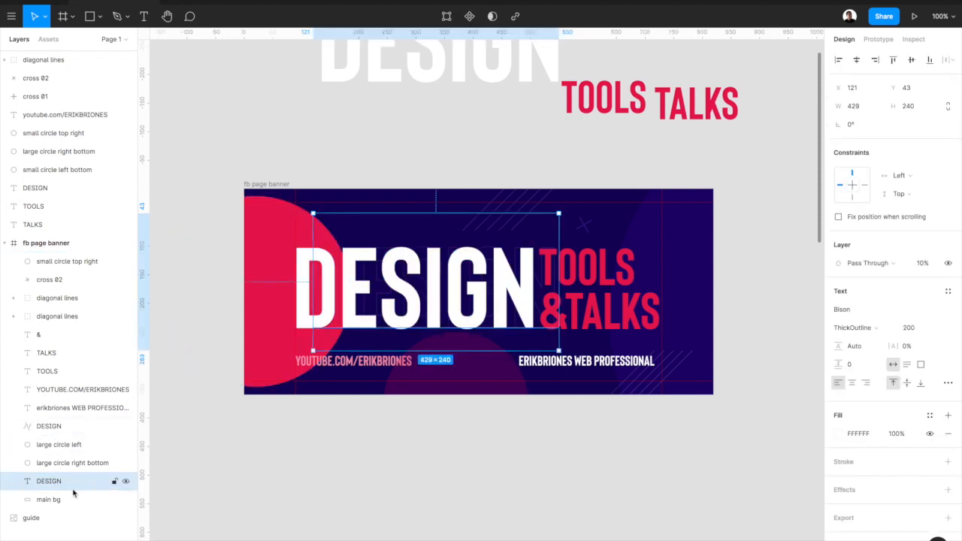
pyautogui.moveTo(421, 294); pyautogui.dragTo(428, 294)
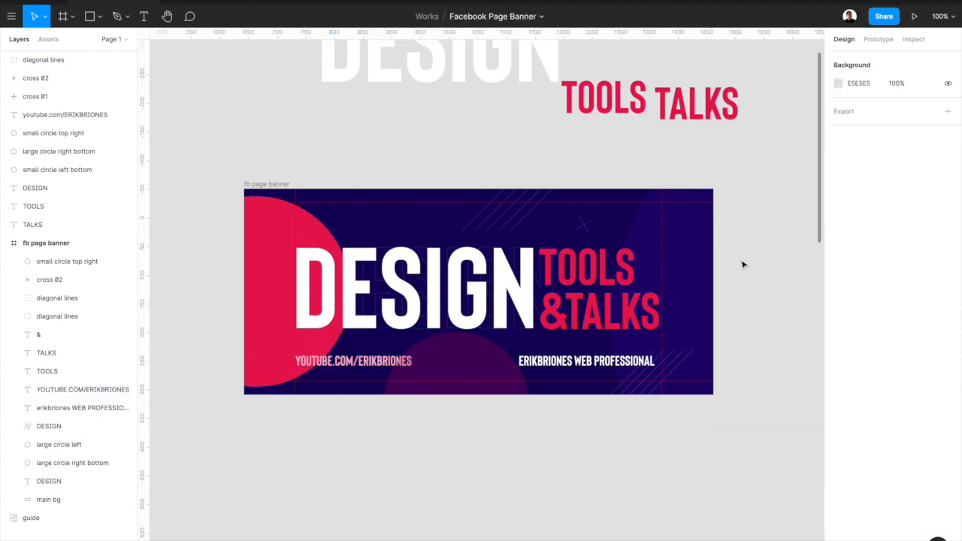
pyautogui.click(414, 289)
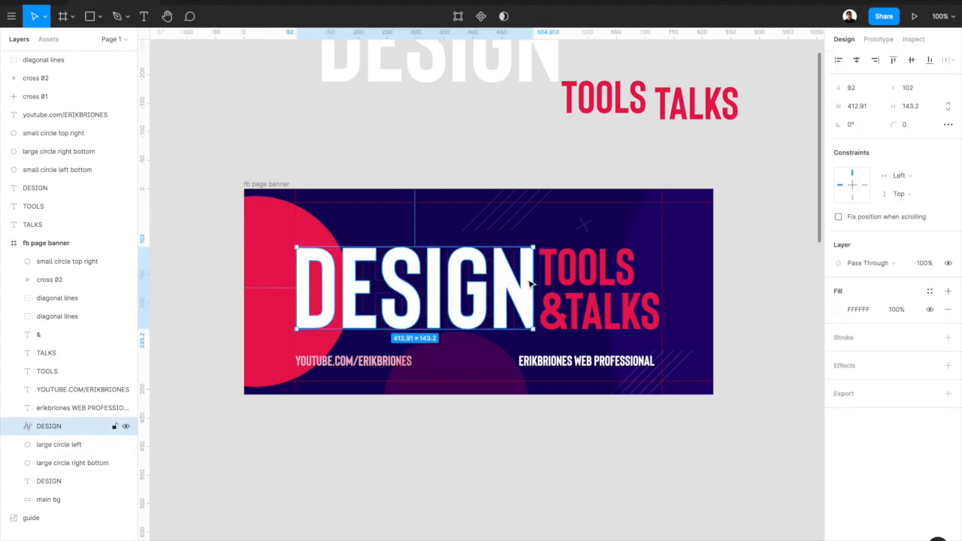